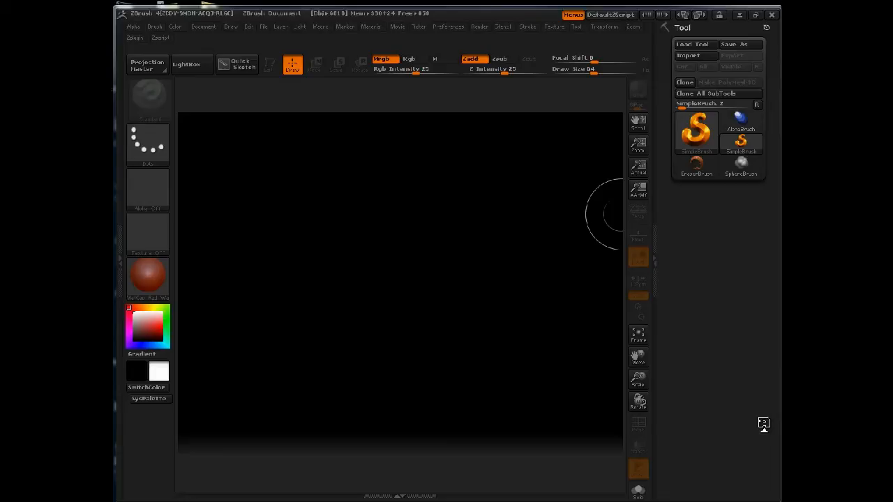
pyautogui.moveTo(493, 290)
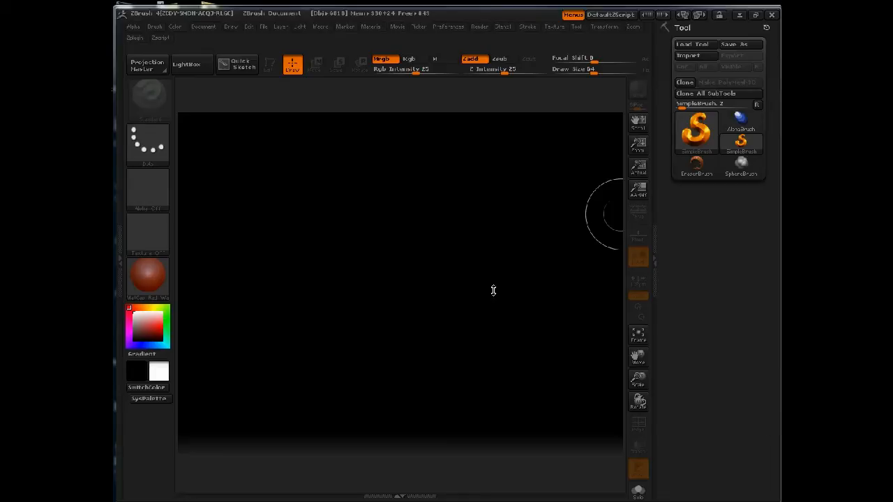
# - Show the saved tools in the LightBox library so the ShadowBox meshes are listed
pyautogui.click(185, 64)
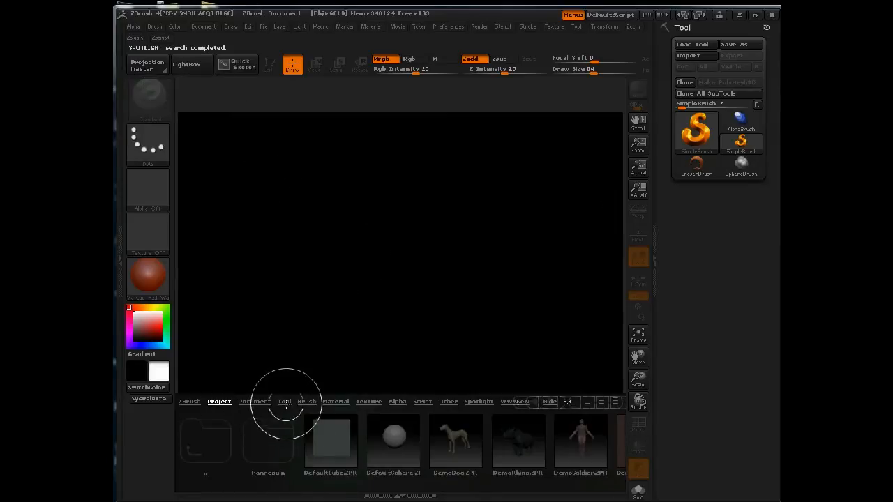
pyautogui.click(285, 402)
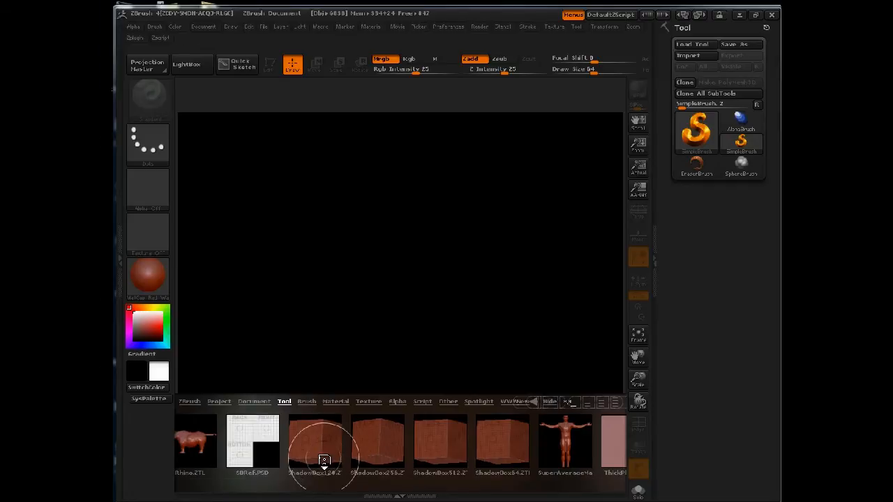
# - Load the ShadowBox grid box and switch it to the plain white BasicMaterial
pyautogui.click(315, 441)
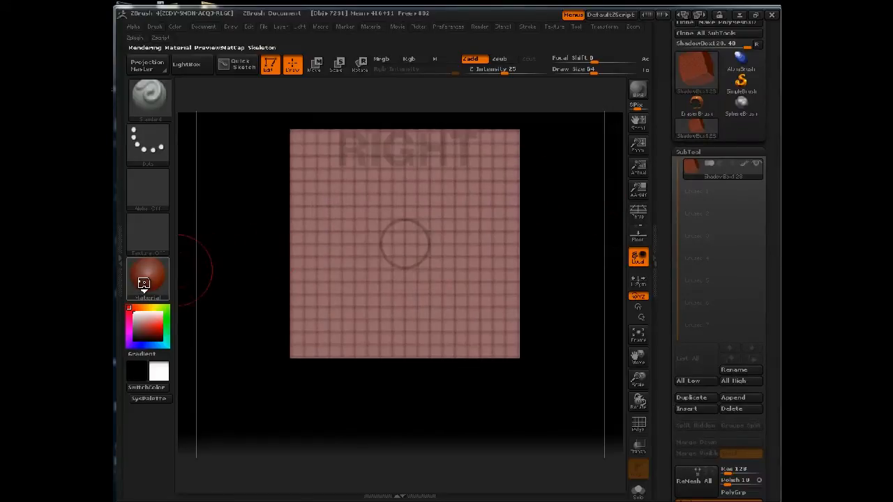
pyautogui.click(148, 279)
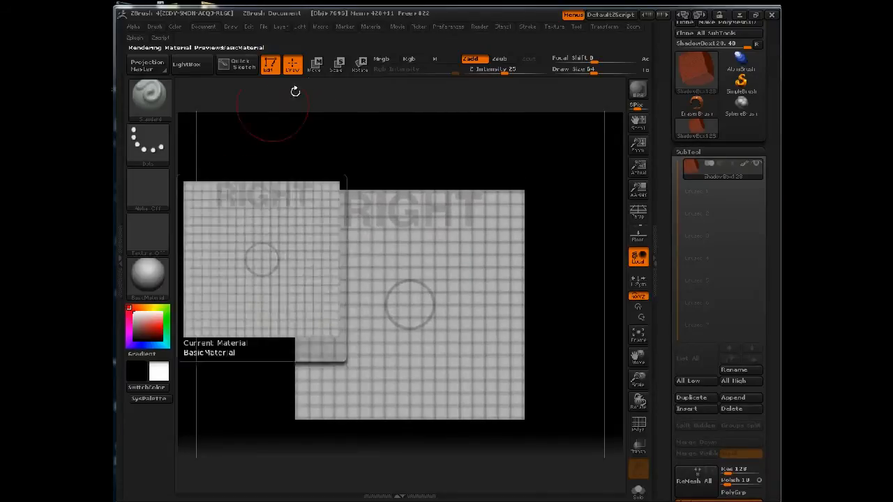
pyautogui.click(371, 26)
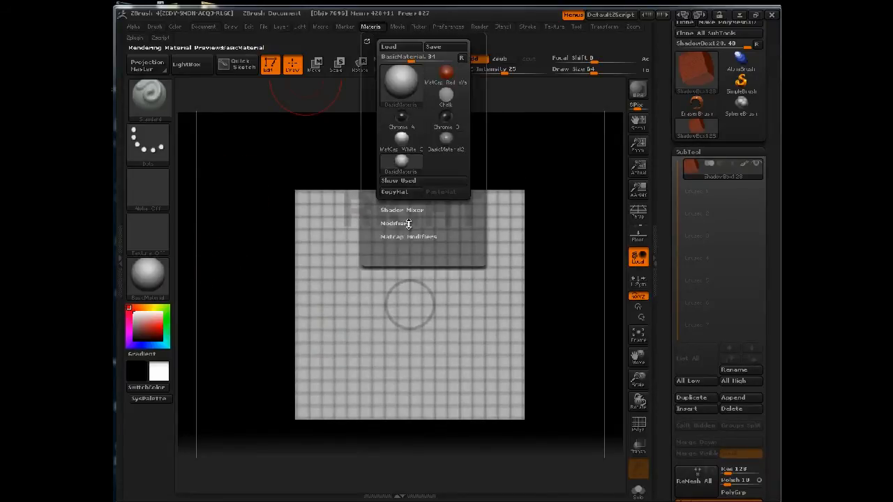
pyautogui.click(394, 223)
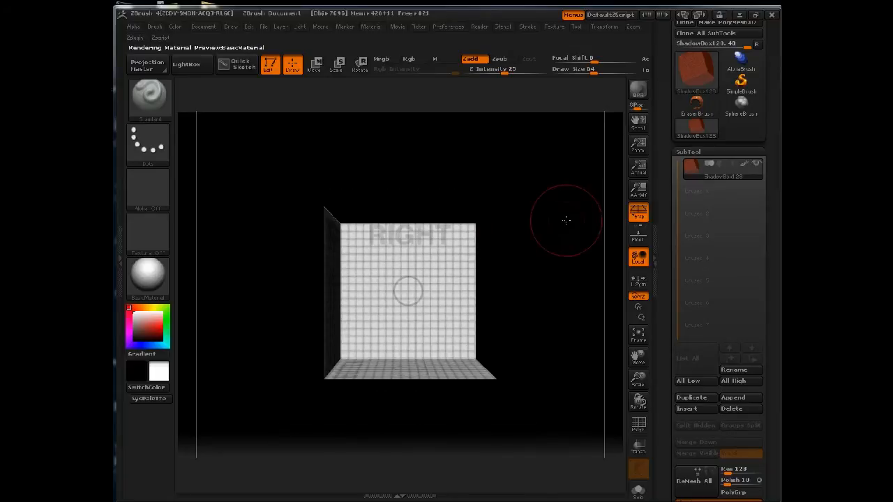
# - Face the RIGHT panel and paint MaskPen test strokes on the RIGHT, BACK and BOTTOM panels
pyautogui.moveTo(565, 220); pyautogui.dragTo(528, 226)
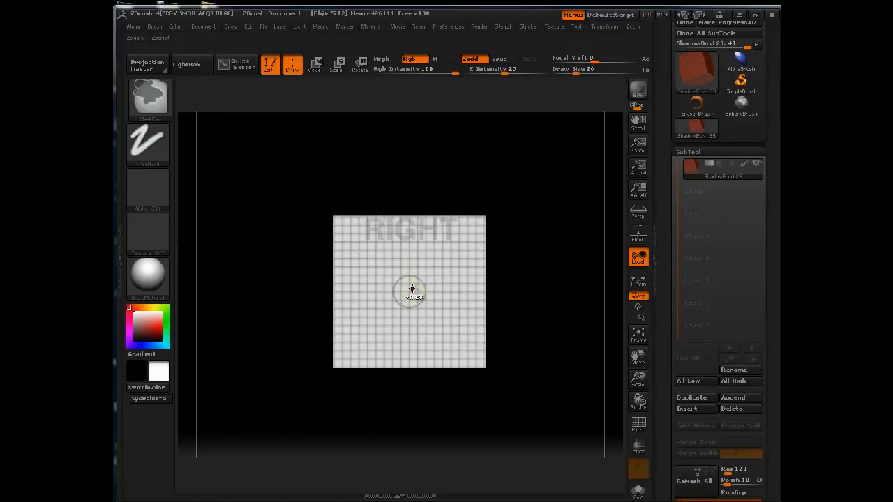
pyautogui.click(407, 279)
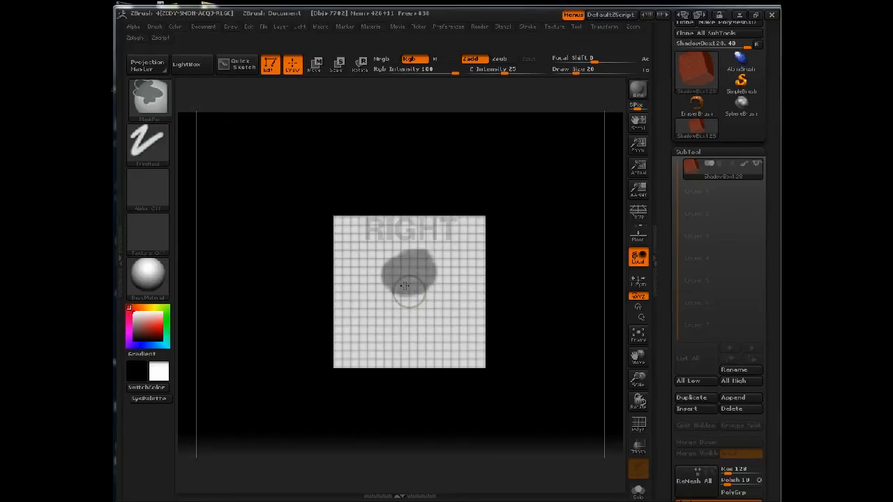
pyautogui.moveTo(404, 285); pyautogui.dragTo(412, 282)
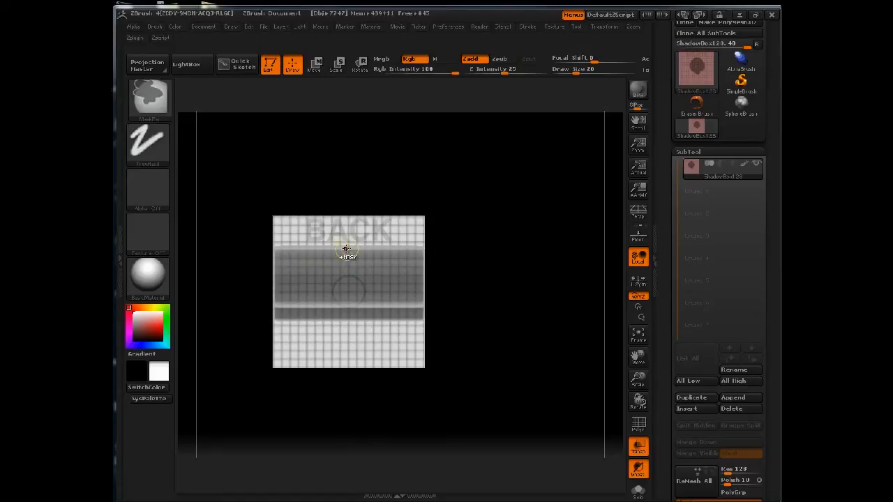
pyautogui.moveTo(346, 250); pyautogui.dragTo(338, 295)
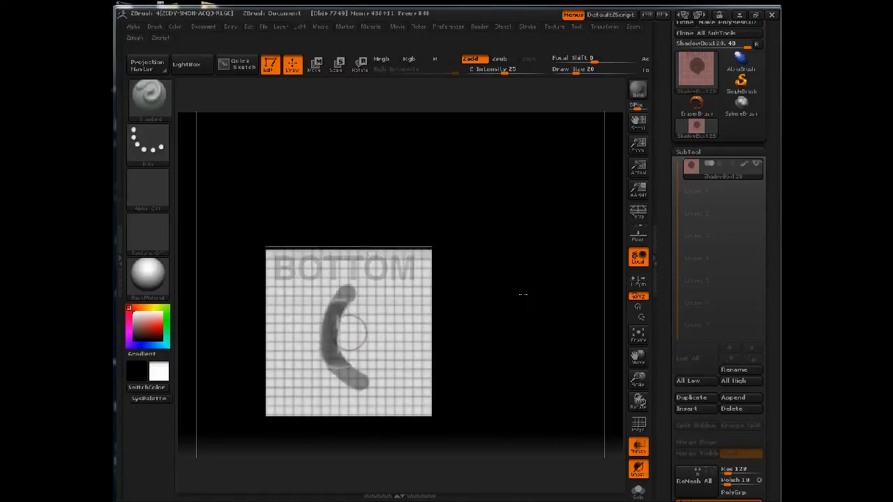
pyautogui.moveTo(349, 335); pyautogui.dragTo(335, 209)
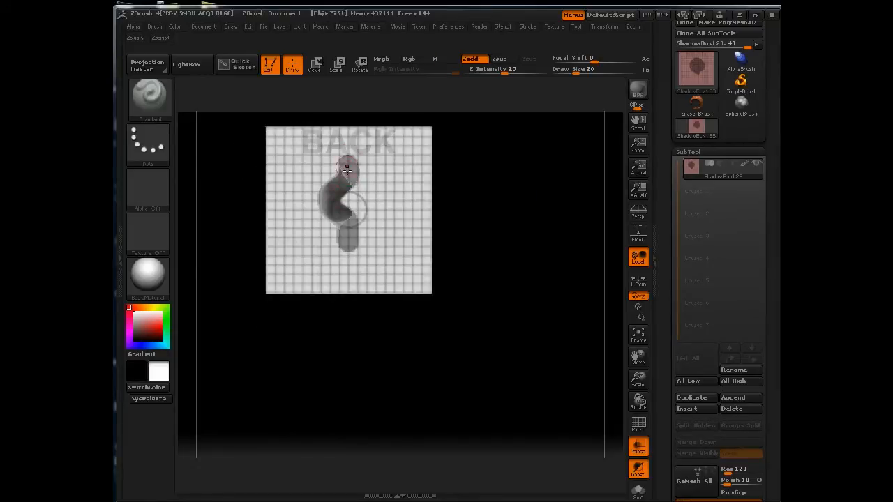
# - Extend the BACK panel mask and add a rectangular masked shape on the BOTTOM panel
pyautogui.moveTo(346, 167); pyautogui.dragTo(341, 240)
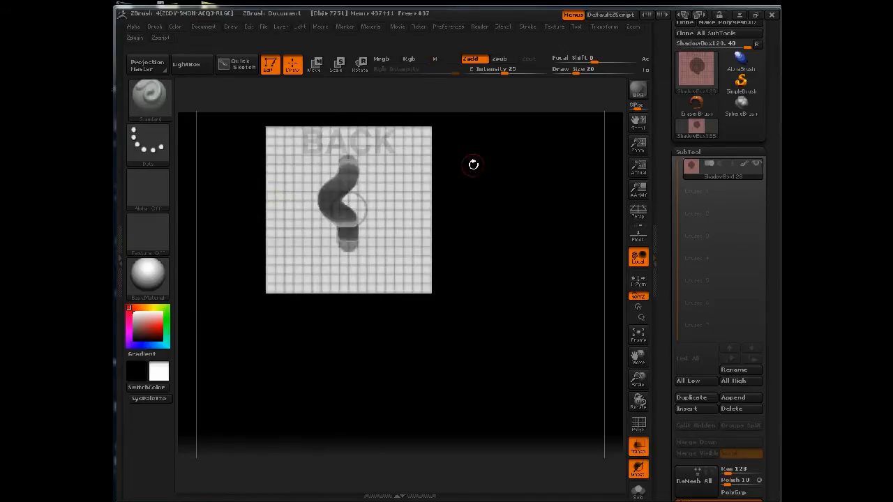
pyautogui.moveTo(472, 164); pyautogui.dragTo(352, 332)
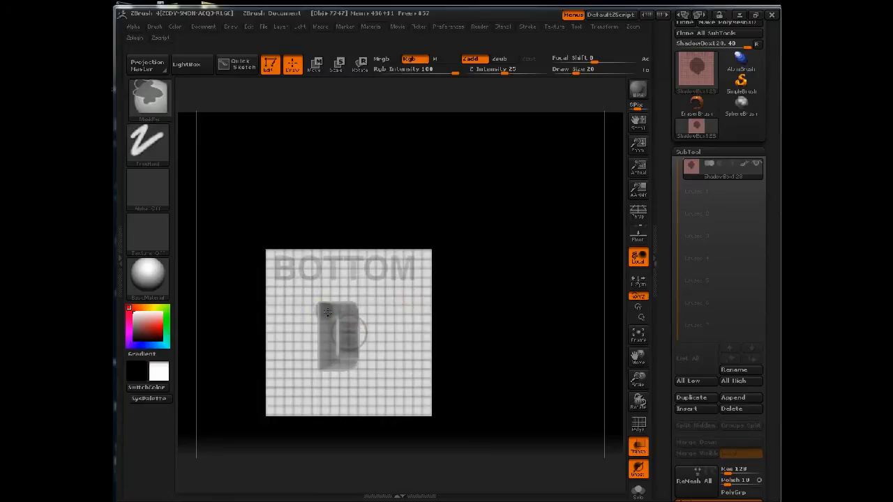
pyautogui.moveTo(328, 312); pyautogui.dragTo(337, 360)
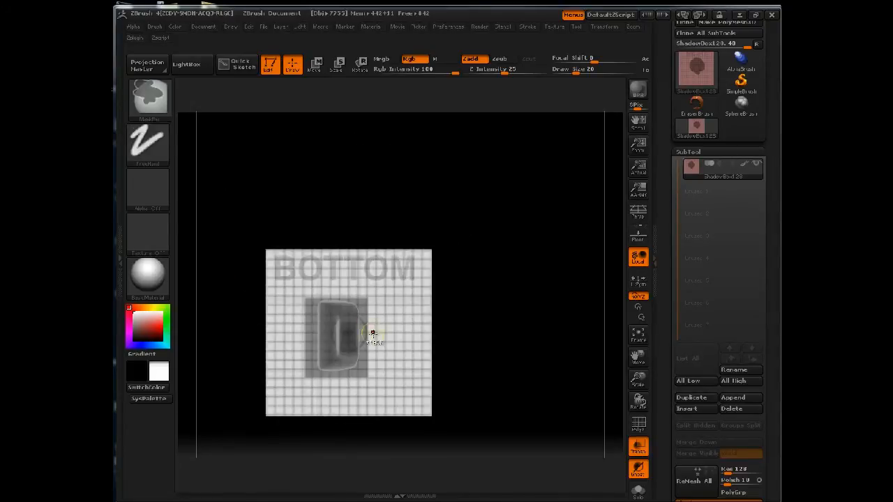
pyautogui.moveTo(374, 334); pyautogui.dragTo(356, 342)
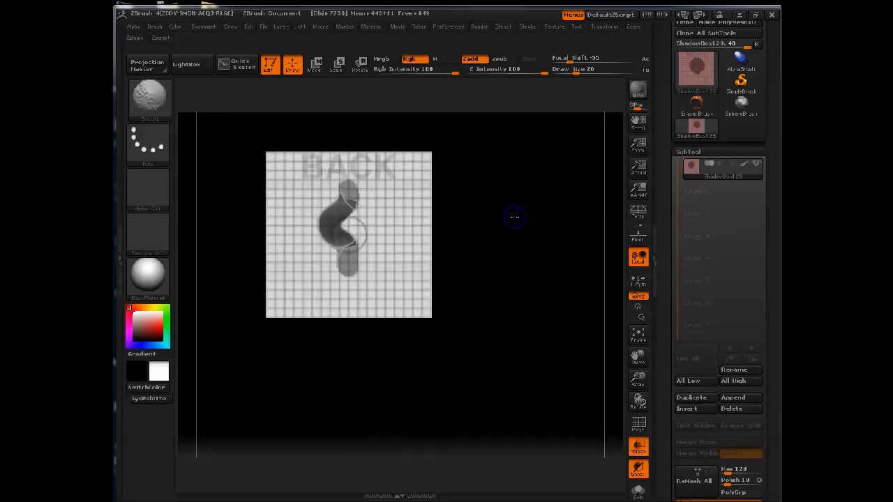
pyautogui.moveTo(349, 234); pyautogui.dragTo(425, 234)
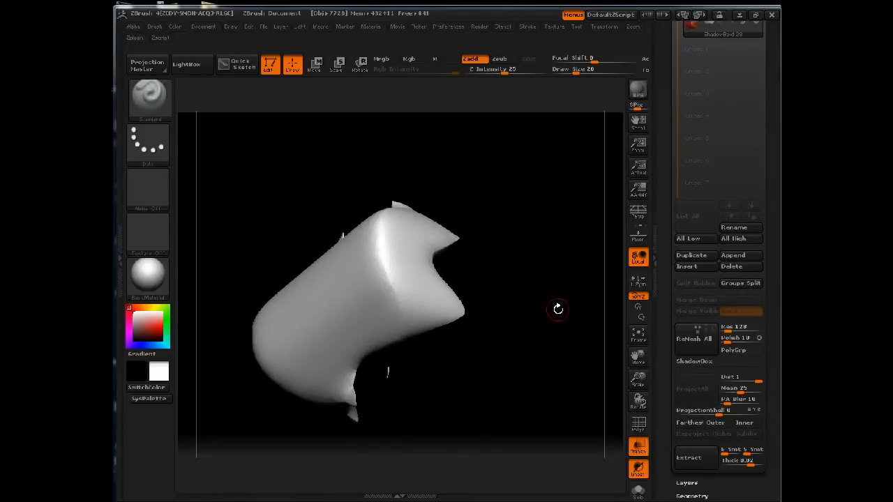
# - Turn the generated shape back into mask panels to redraw a wavy outline on the RIGHT panel
pyautogui.click(639, 424)
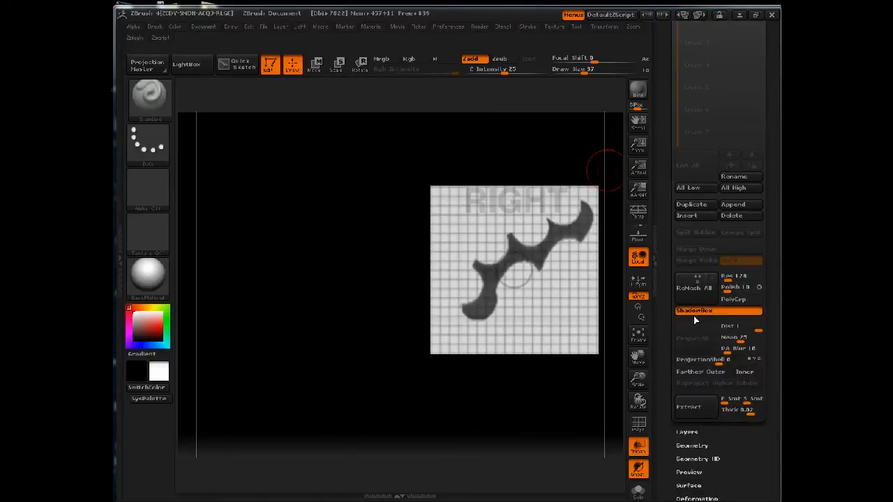
# - Build a solid wavy-edged mesh from the RIGHT panel mask and inspect it from several angles
pyautogui.click(695, 309)
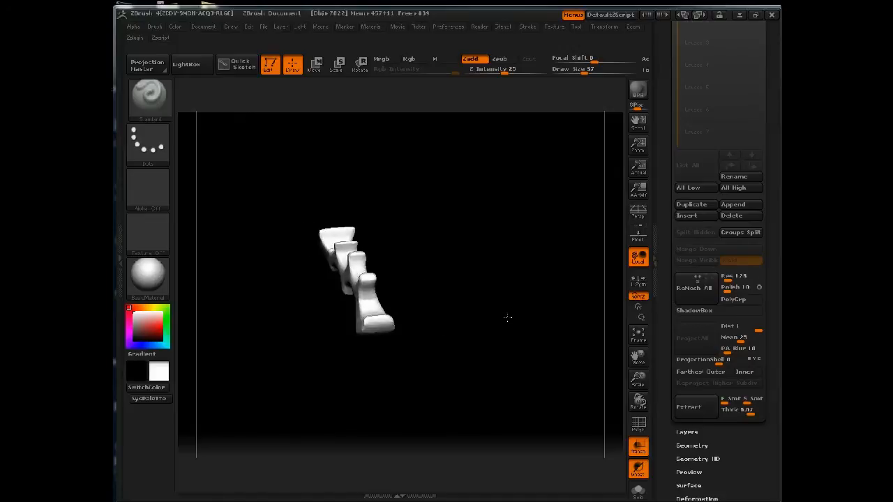
pyautogui.moveTo(508, 318); pyautogui.dragTo(449, 326)
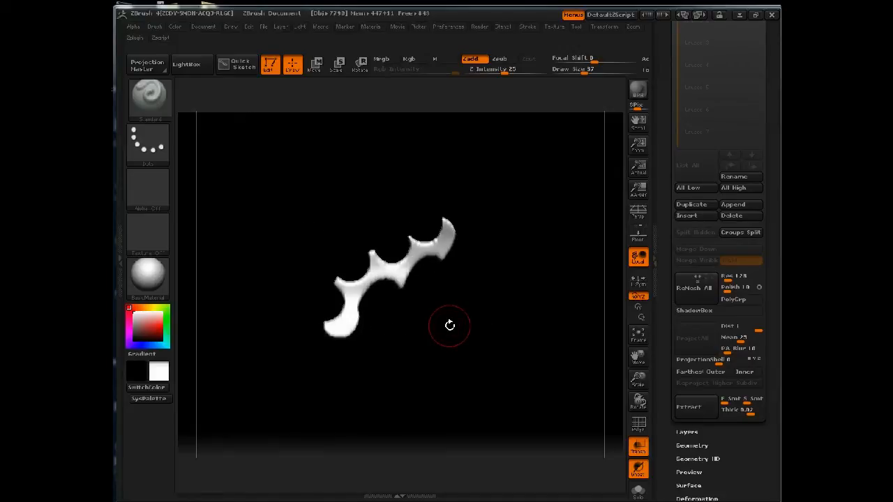
pyautogui.moveTo(450, 327); pyautogui.dragTo(492, 315)
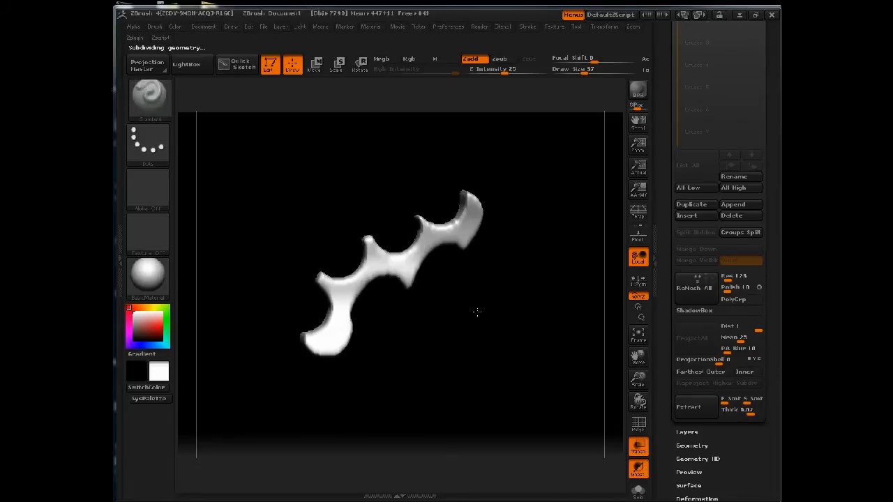
pyautogui.moveTo(477, 312); pyautogui.dragTo(426, 348)
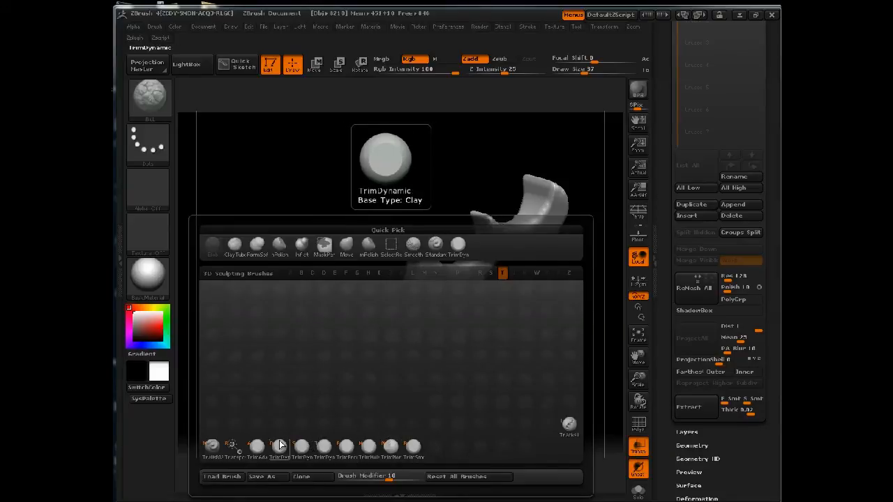
# - Reshape the piece with a sculpting brush and view the stepped extrusion from another angle
pyautogui.click(279, 446)
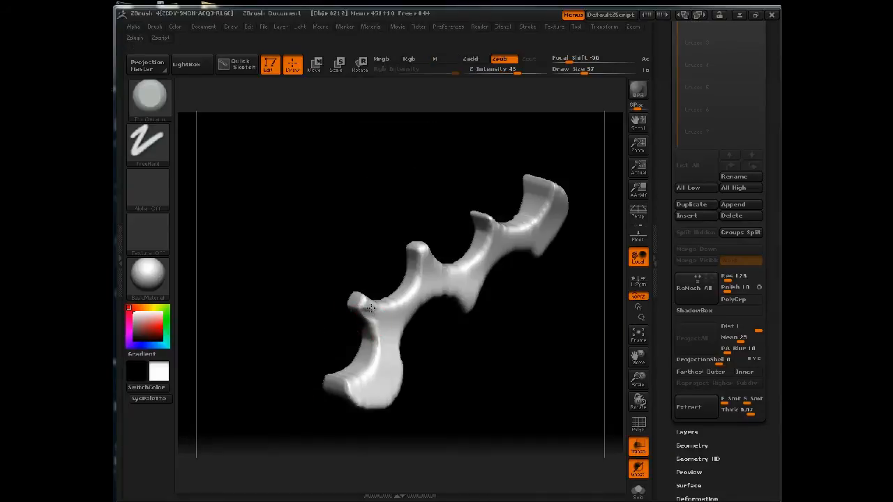
pyautogui.click(360, 305)
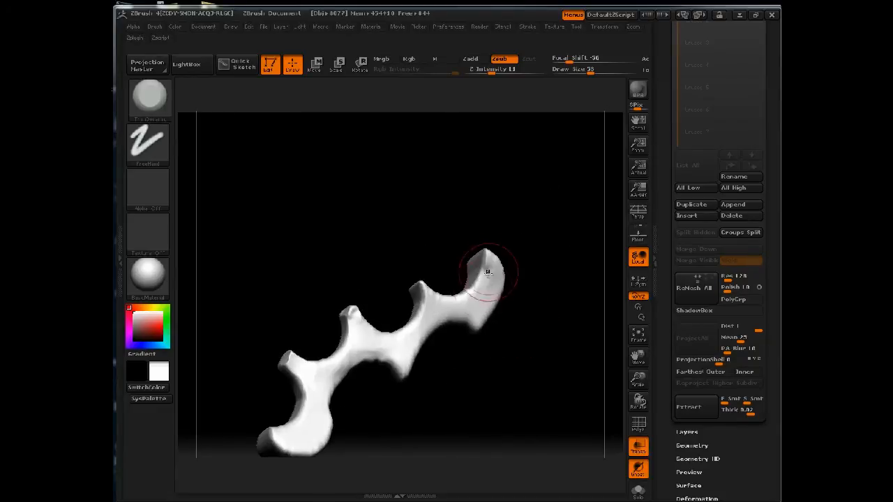
pyautogui.moveTo(488, 272); pyautogui.dragTo(419, 293)
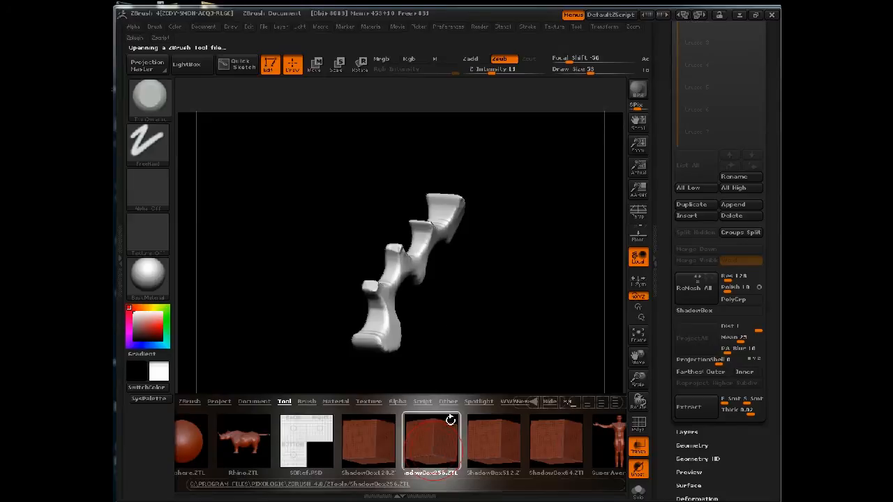
# - Load the saved ShadowBox tool and mask a curved hook shape on the right plane
pyautogui.click(431, 444)
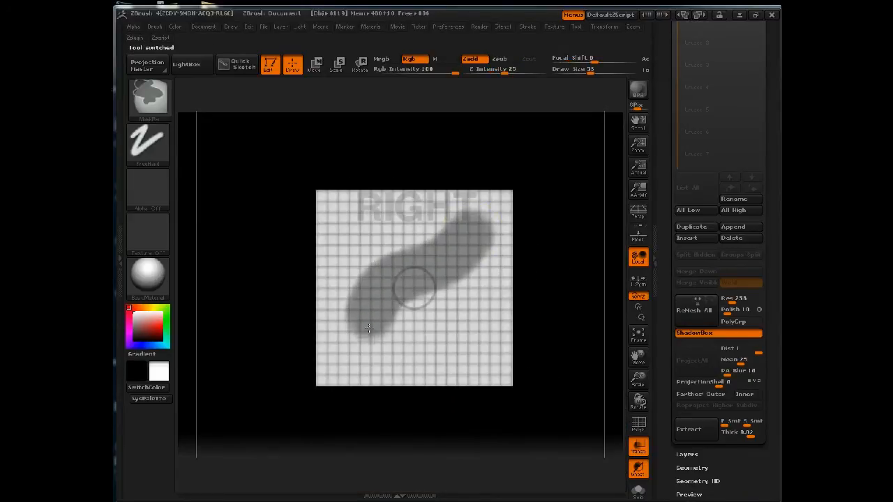
pyautogui.moveTo(418, 286); pyautogui.dragTo(376, 339)
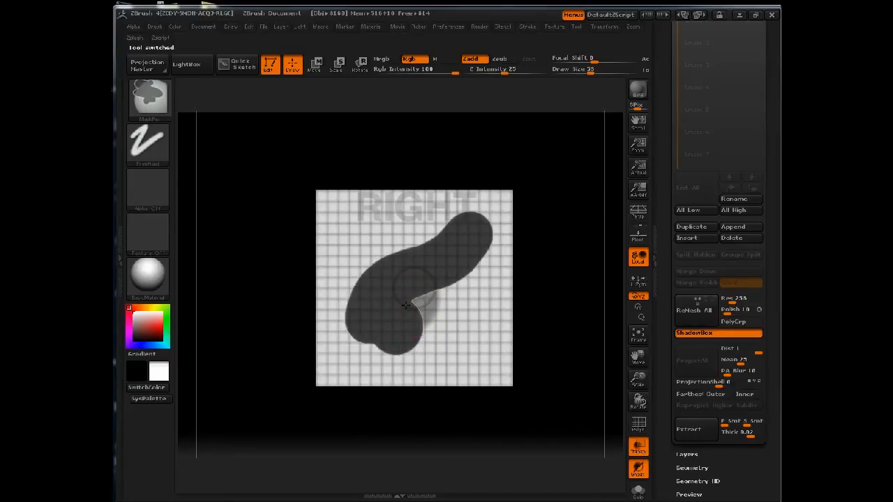
pyautogui.moveTo(405, 304); pyautogui.dragTo(424, 288)
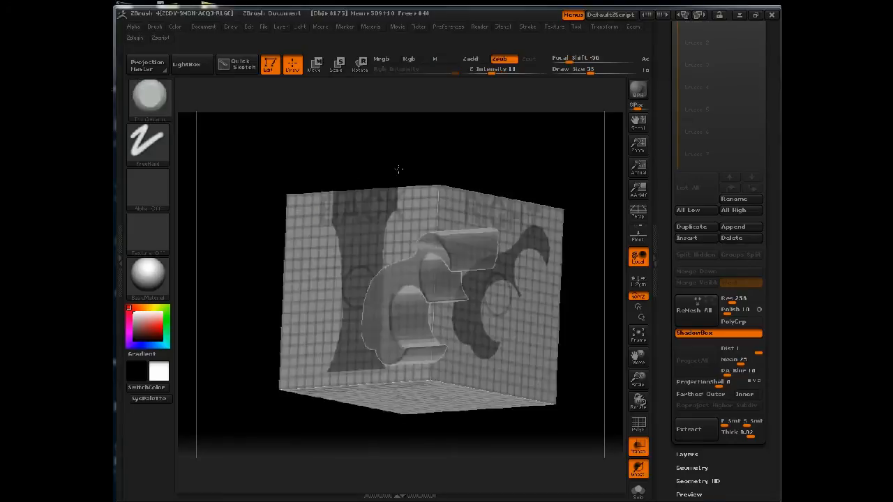
# - Leave ShadowBox to keep the hook as a solid extruded piece
pyautogui.click(692, 333)
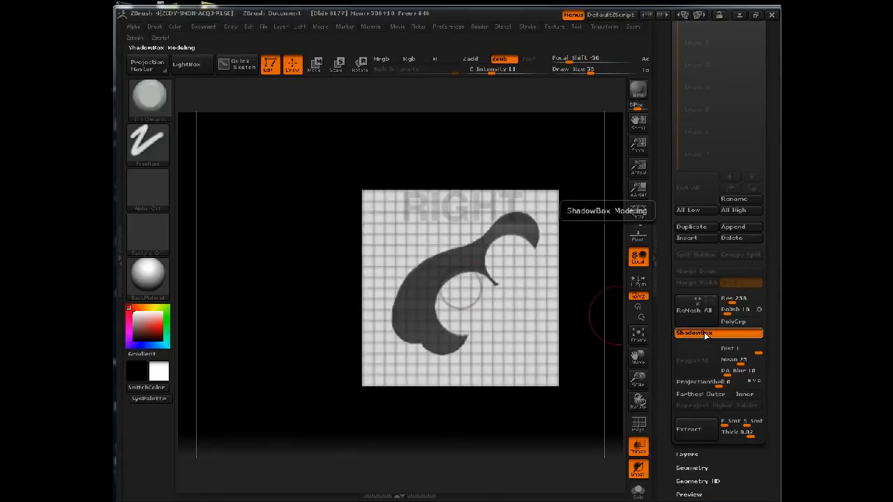
pyautogui.click(695, 332)
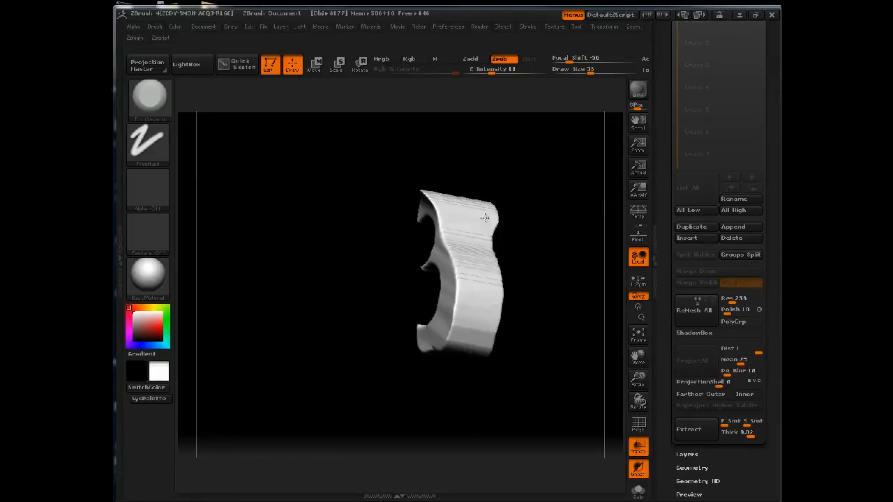
pyautogui.moveTo(482, 216); pyautogui.dragTo(471, 291)
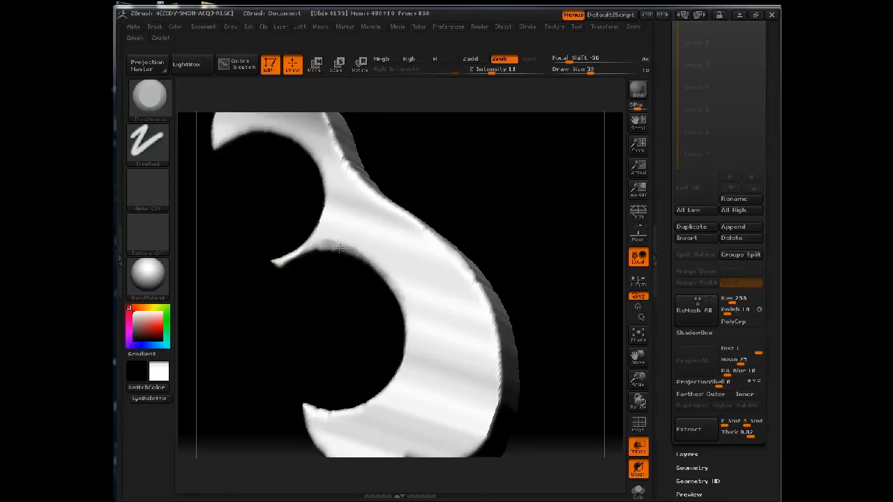
# - Orbit and zoom around the extruded hook piece to inspect its edges and thickness
pyautogui.moveTo(337, 248); pyautogui.dragTo(402, 314)
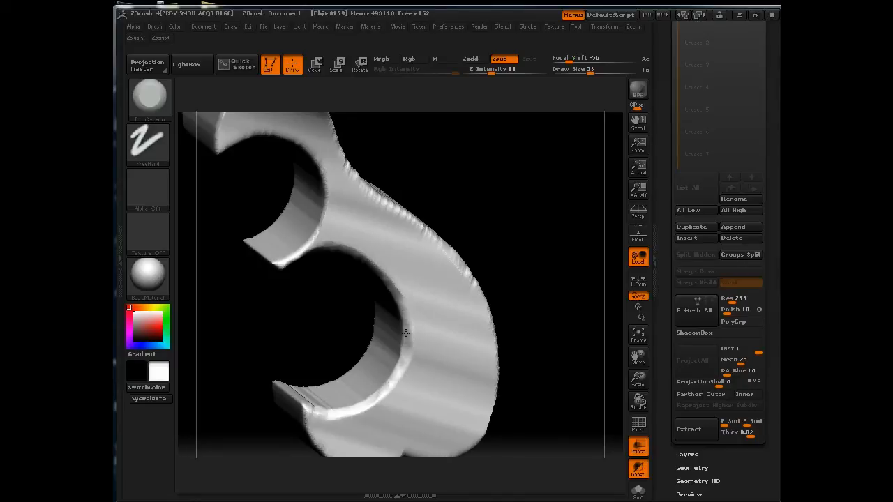
pyautogui.moveTo(405, 332); pyautogui.dragTo(394, 298)
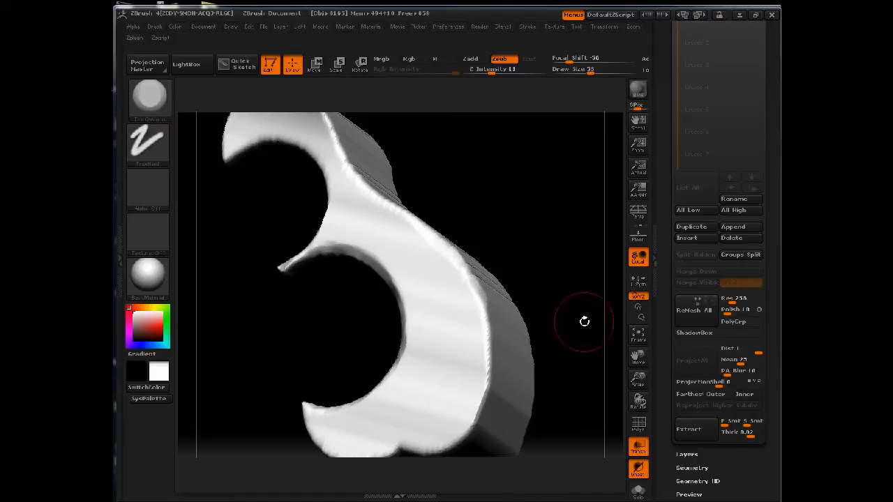
pyautogui.moveTo(585, 321); pyautogui.dragTo(472, 293)
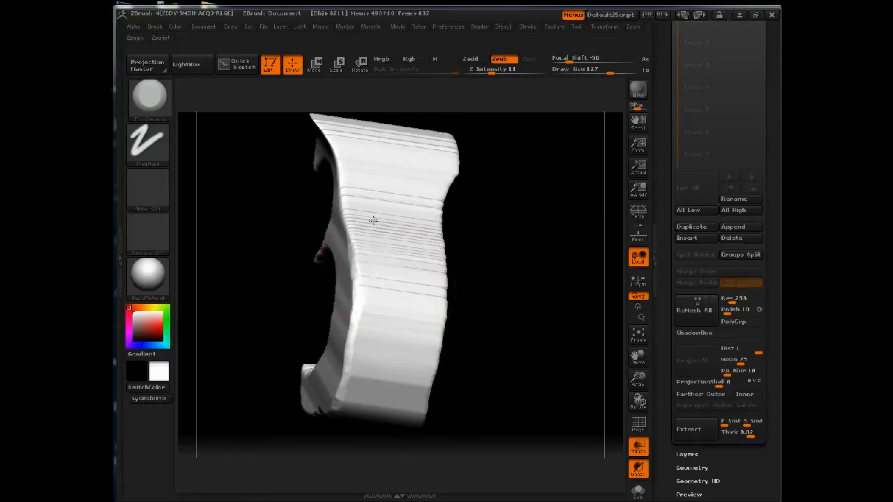
pyautogui.moveTo(369, 223); pyautogui.dragTo(537, 235)
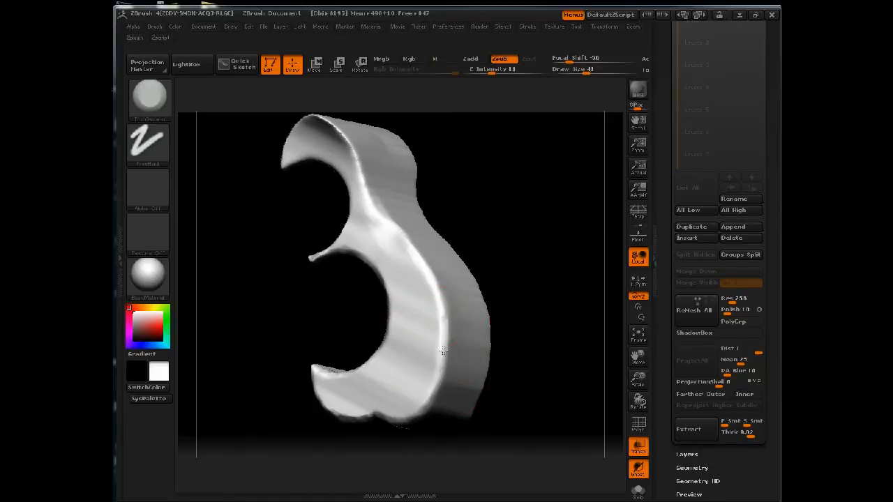
pyautogui.moveTo(444, 352); pyautogui.dragTo(546, 240)
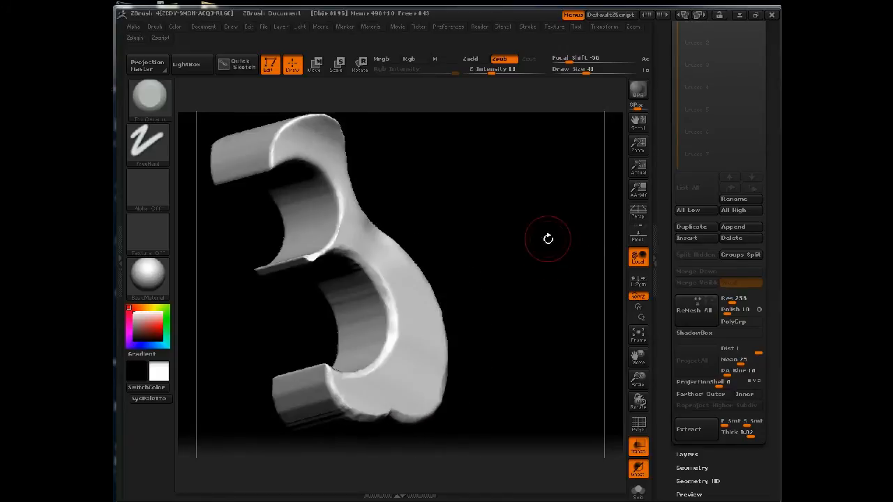
pyautogui.moveTo(547, 240); pyautogui.dragTo(491, 231)
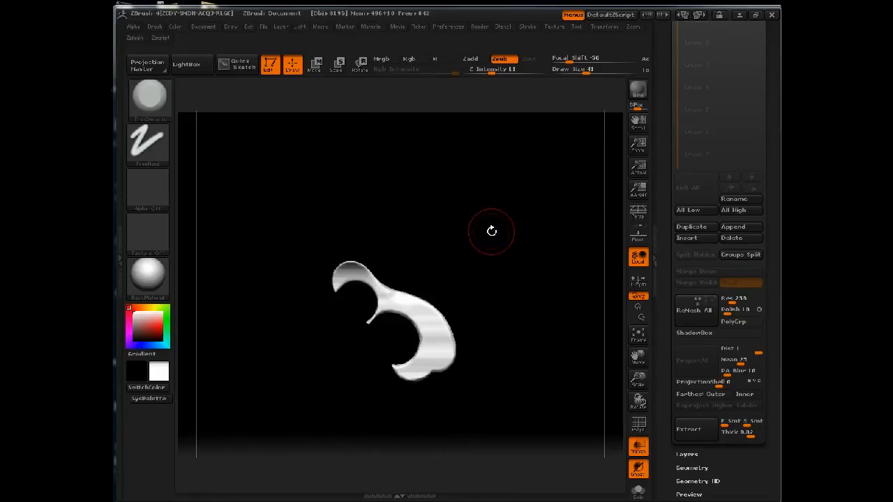
pyautogui.moveTo(491, 232); pyautogui.dragTo(558, 215)
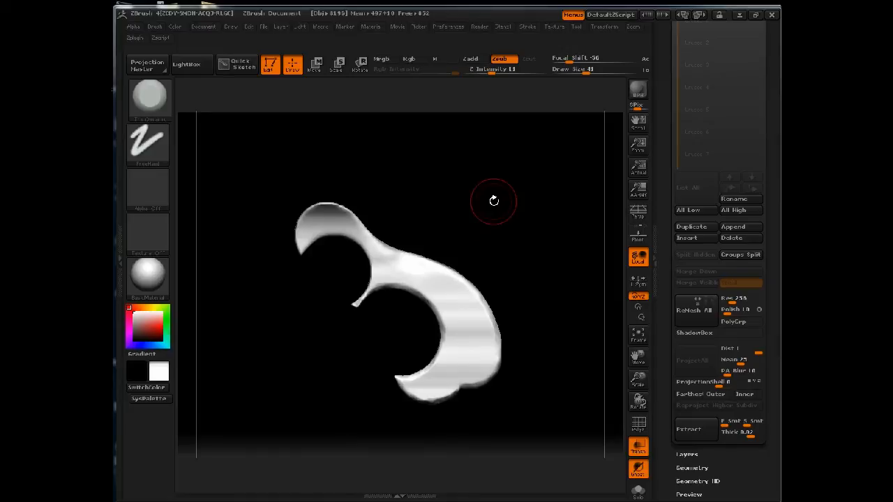
pyautogui.moveTo(268, 98)
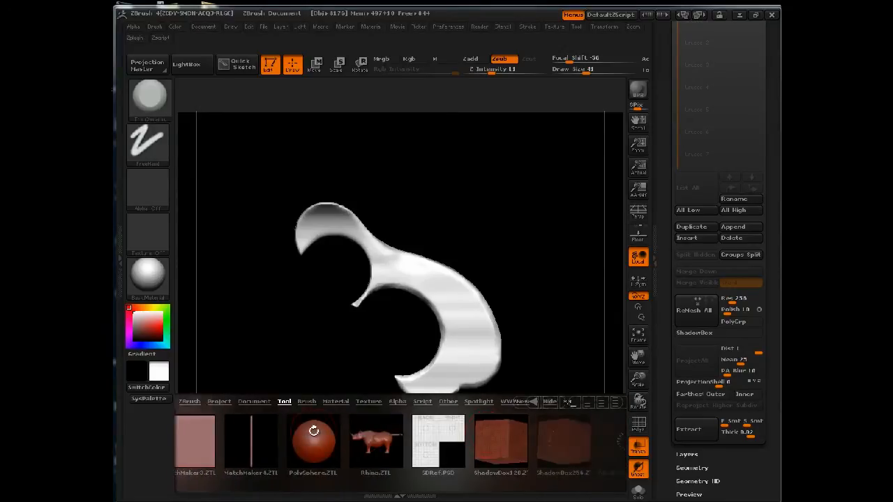
# - Load a fresh ShadowBox tool file showing its 1024×1024 SBRef grid texture
pyautogui.click(494, 439)
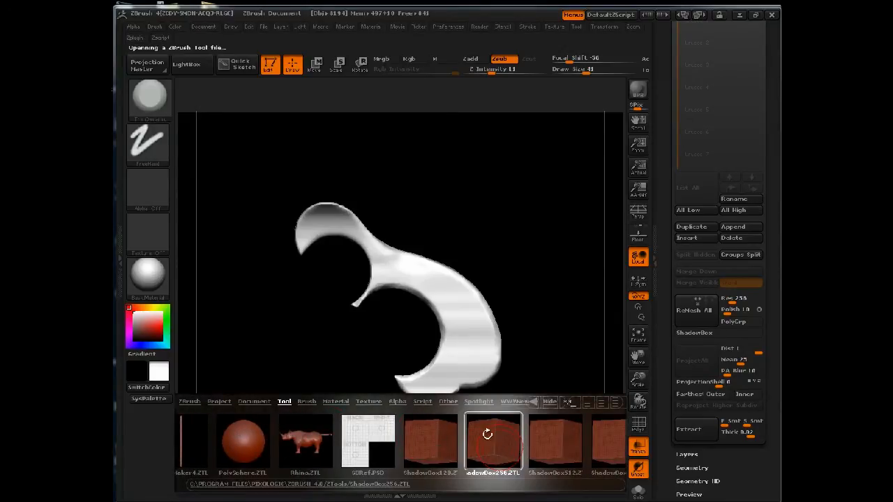
pyautogui.click(493, 440)
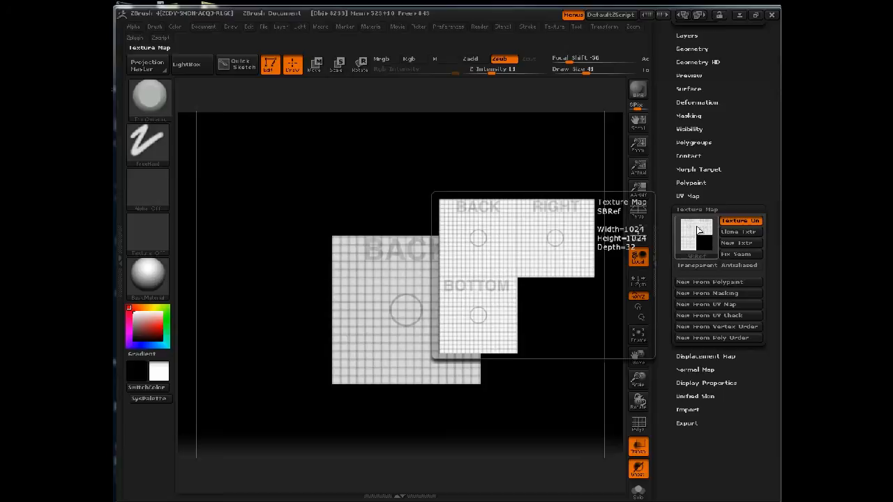
# - Export the SBRef grid texture as the Photoshop file SBRef.psd
pyautogui.click(738, 232)
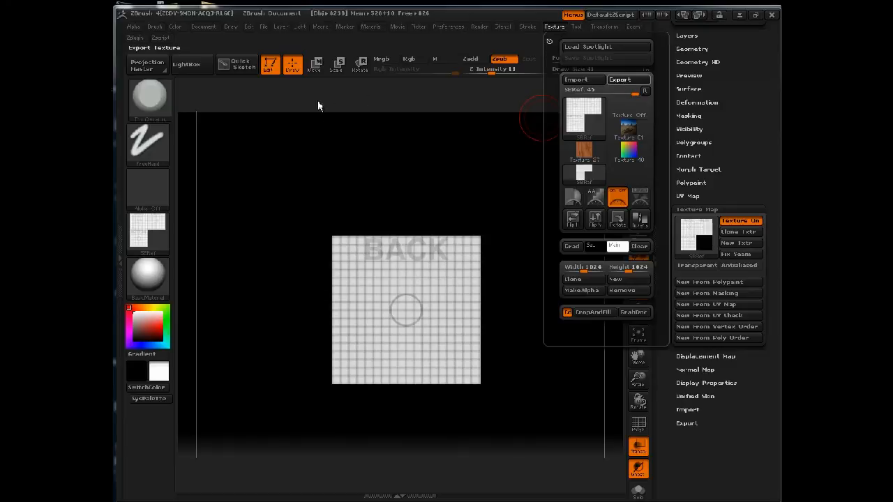
pyautogui.click(619, 78)
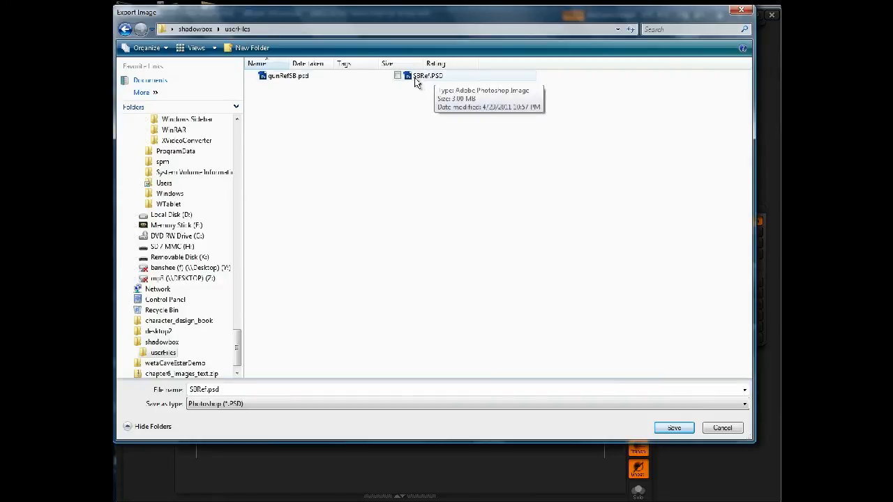
pyautogui.click(673, 427)
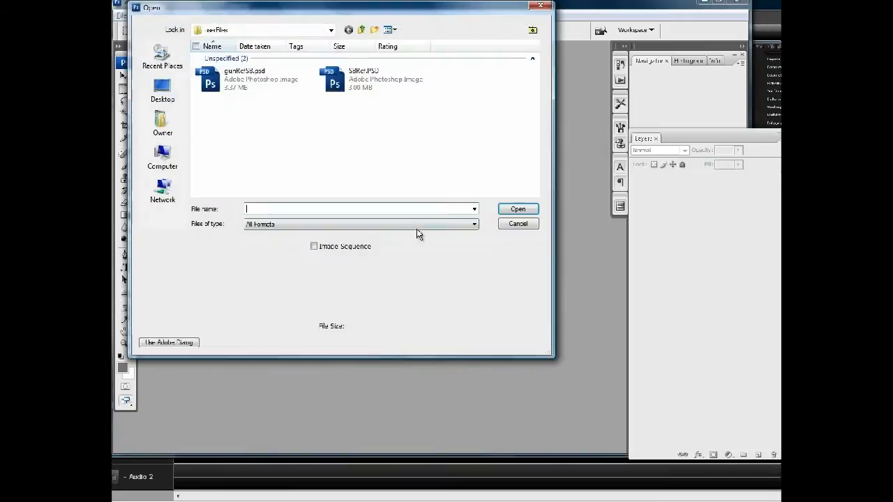
# - Bring up the Open dialog to load the exported SBRef file
pyautogui.click(518, 223)
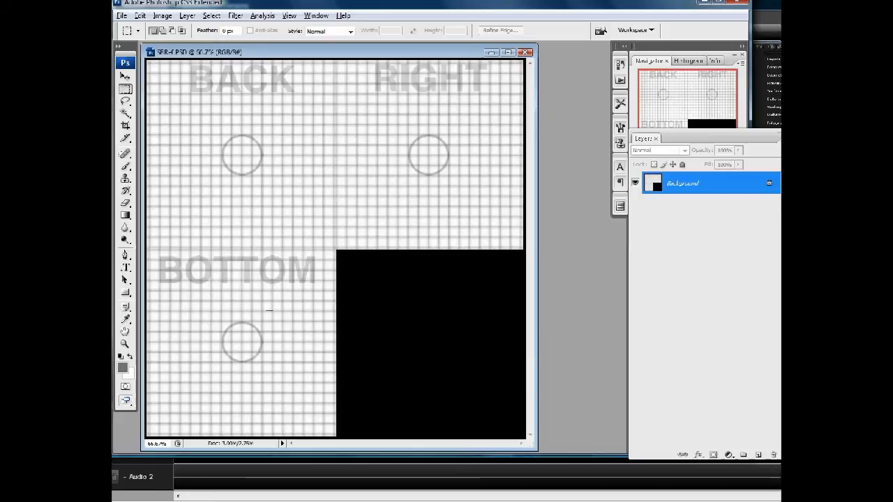
pyautogui.moveTo(452, 102)
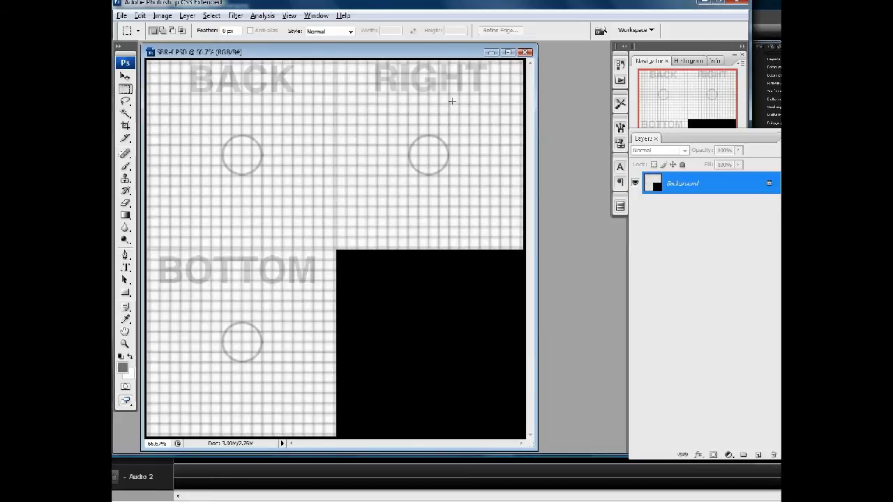
pyautogui.moveTo(558, 118)
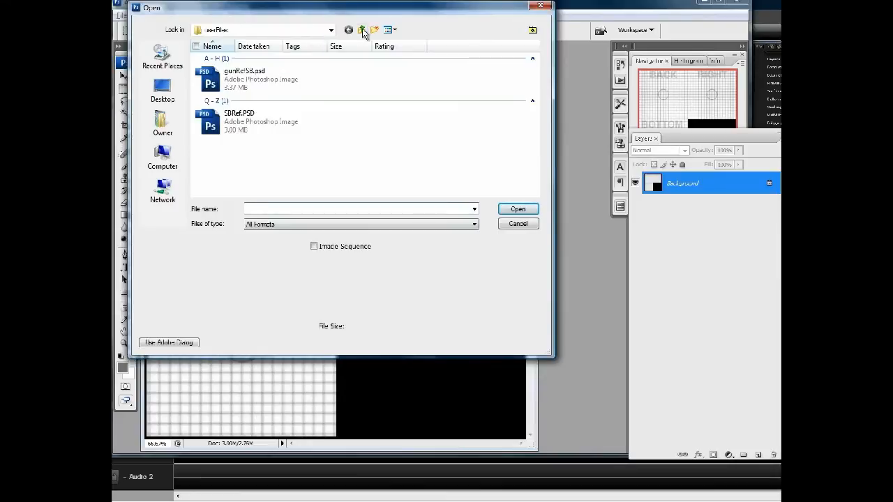
# - Place the gun side-view picture on its own layer and shrink it over the RIGHT panel
pyautogui.click(363, 30)
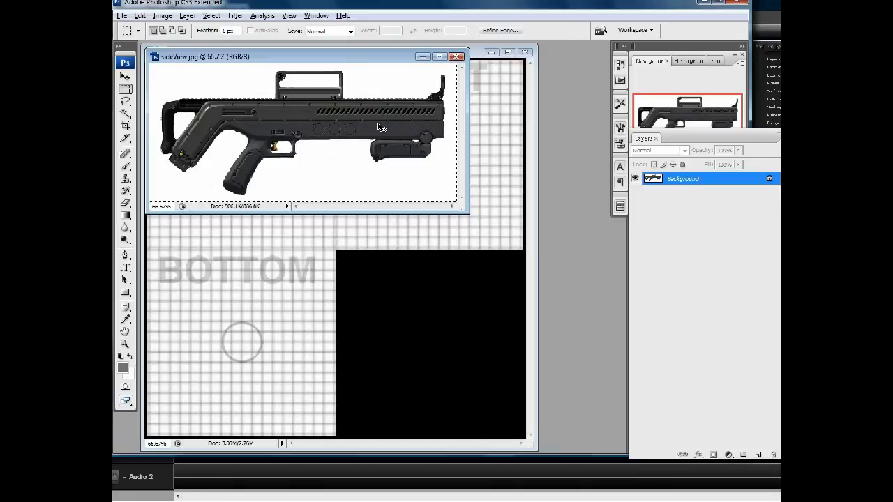
pyautogui.moveTo(432, 95)
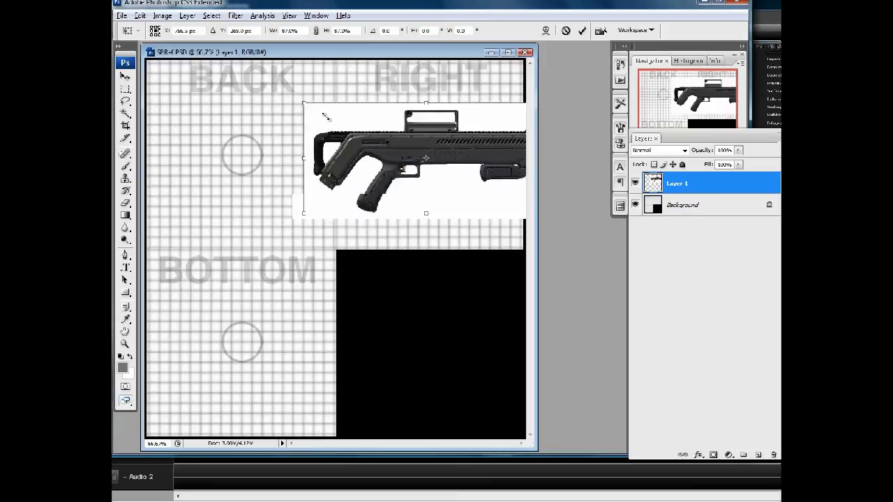
pyautogui.moveTo(300, 104); pyautogui.dragTo(328, 113)
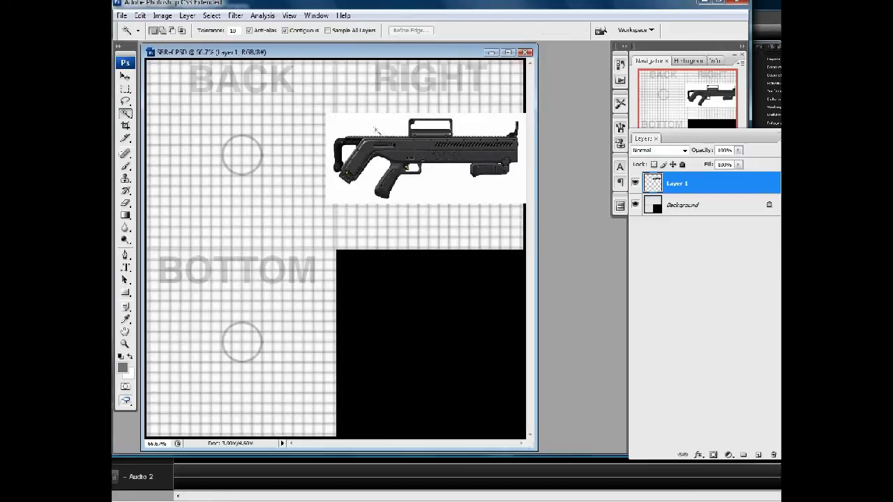
pyautogui.moveTo(430, 194)
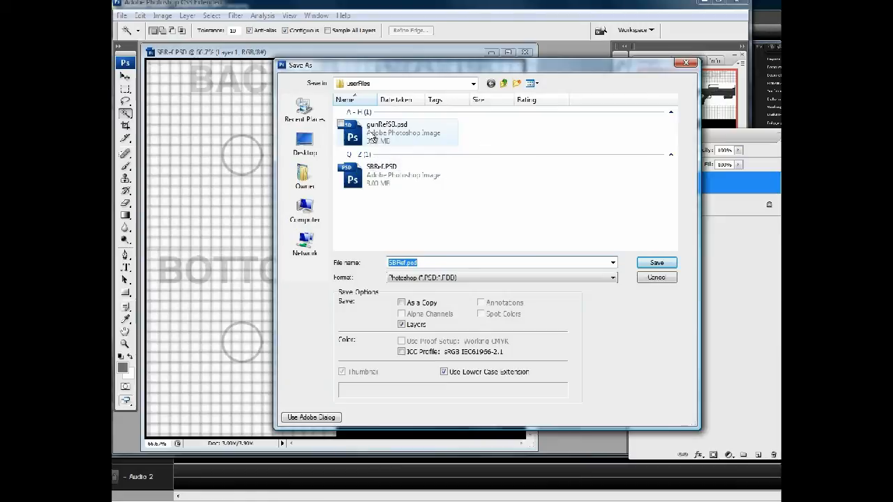
# - Save the template with the gun layer as SBRef.psd
pyautogui.click(656, 262)
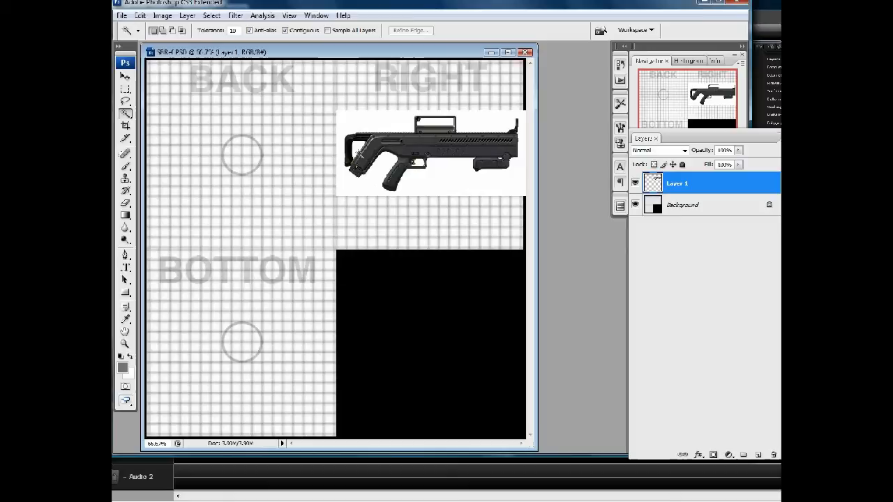
pyautogui.moveTo(312, 198)
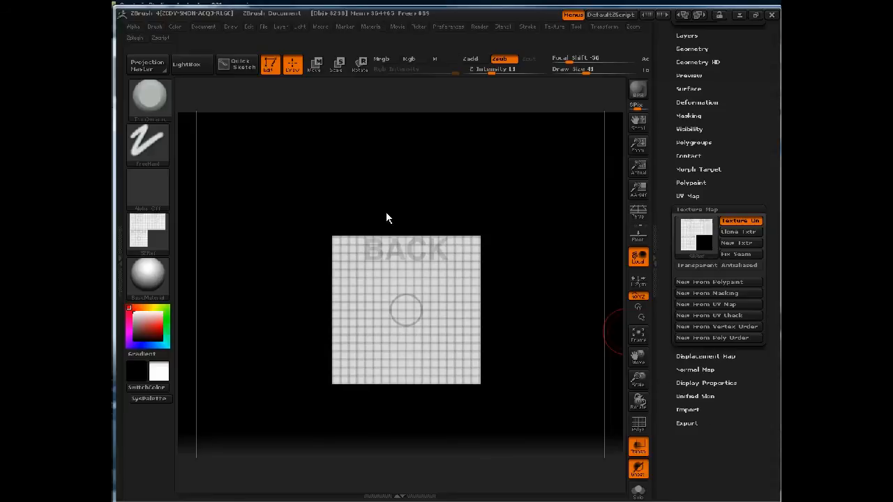
# - Import gunRefSB.psd from the userFiles folder as a texture
pyautogui.click(528, 26)
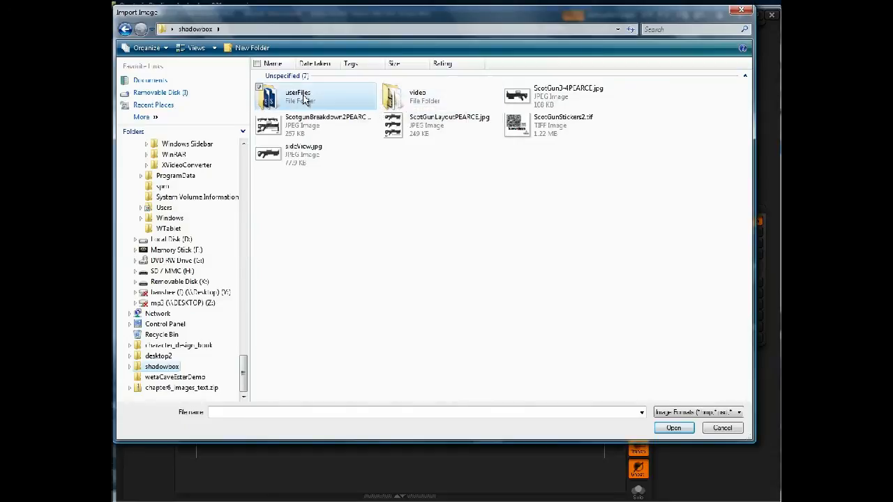
pyautogui.doubleClick(297, 95)
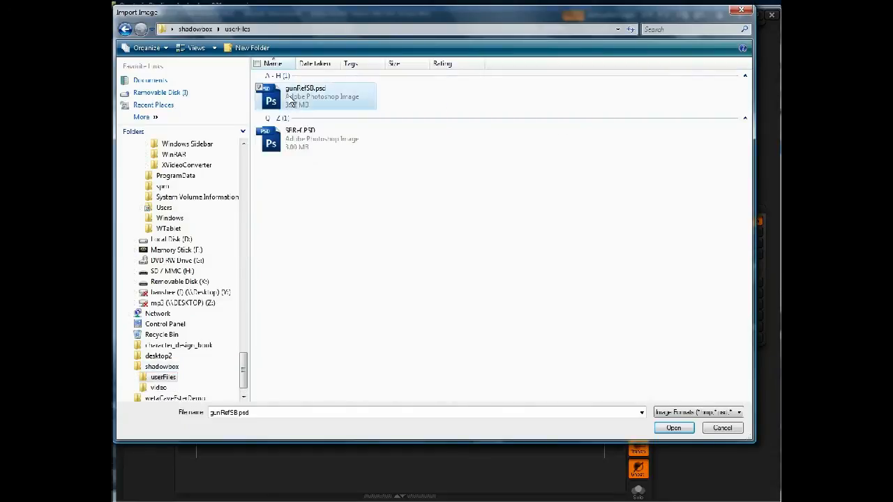
pyautogui.click(672, 427)
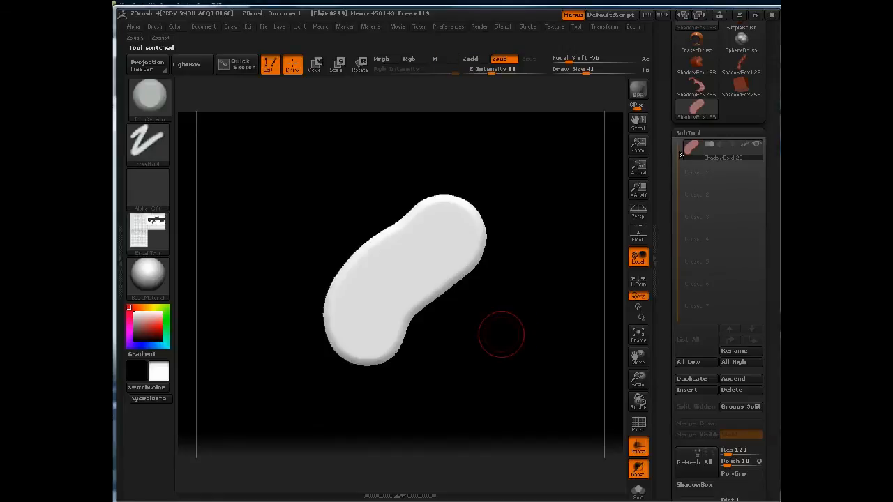
# - Select the ShadowBox model and apply the imported gun texture so it fills the RIGHT panel
pyautogui.click(285, 402)
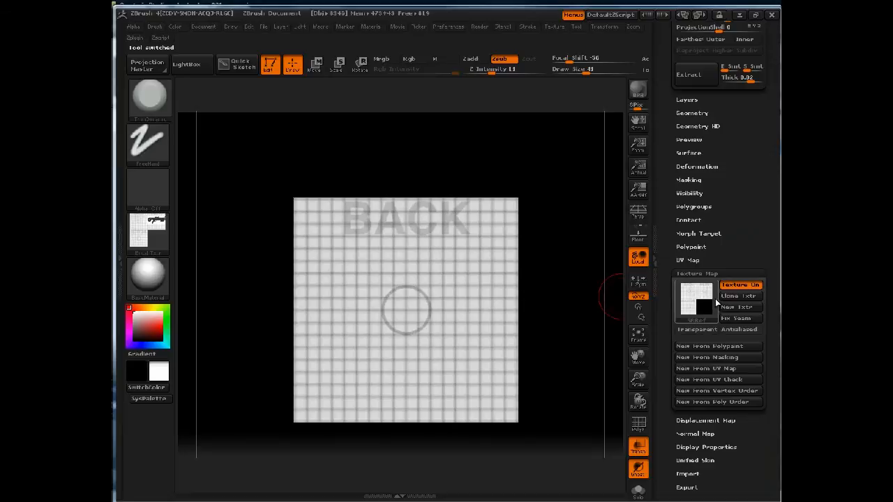
pyautogui.click(698, 300)
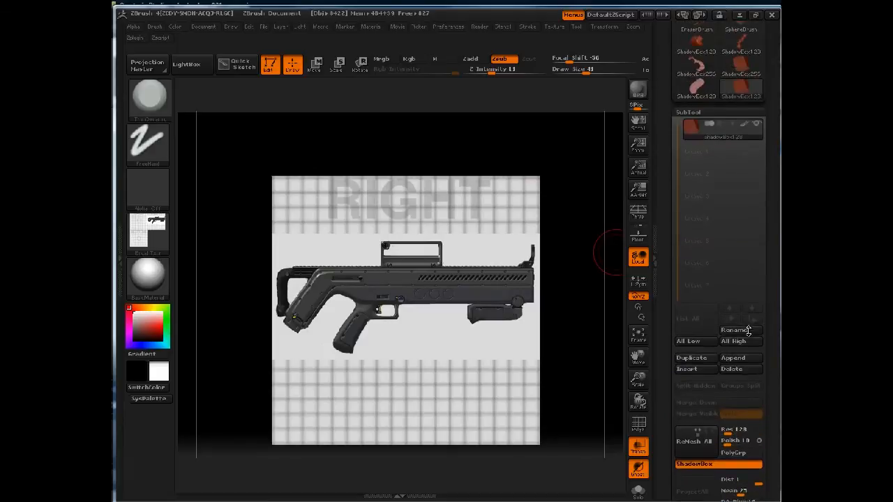
# - Scroll the Tool palette down toward the SubTool controls
pyautogui.scroll(-3)
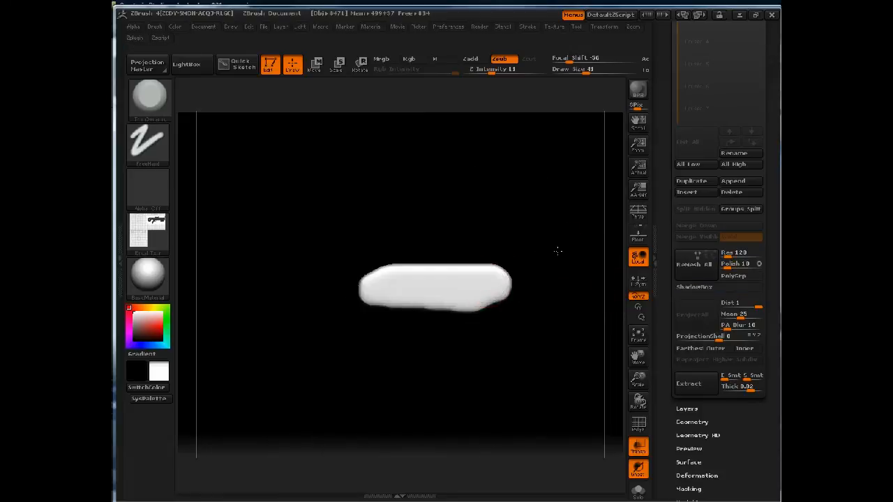
pyautogui.moveTo(572, 238)
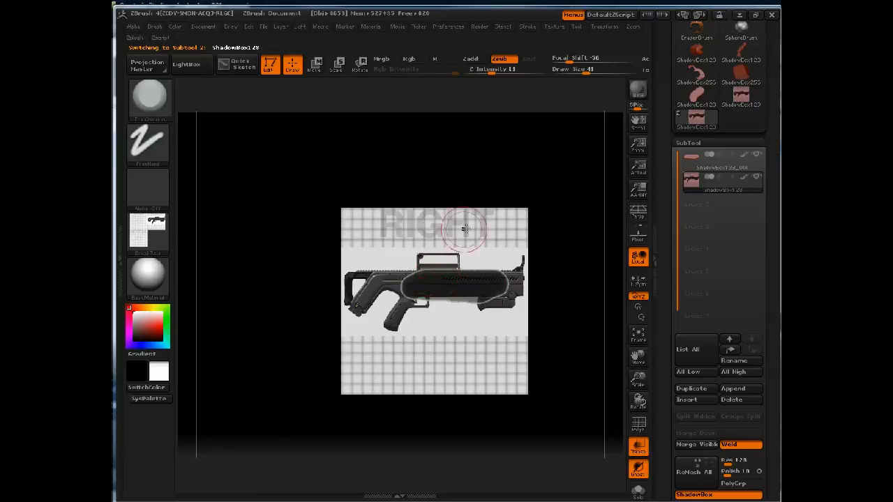
pyautogui.moveTo(438, 266)
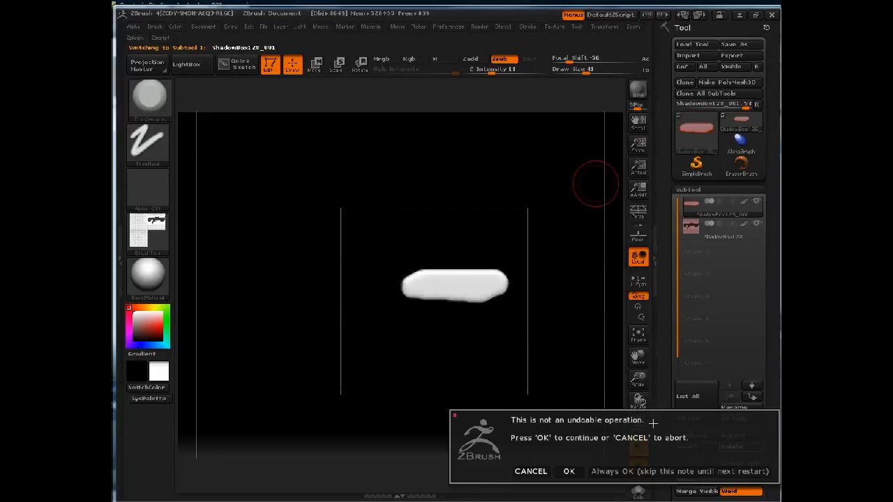
# - Confirm deleting the pill subtool, leaving only the gun-textured ShadowBox
pyautogui.click(570, 472)
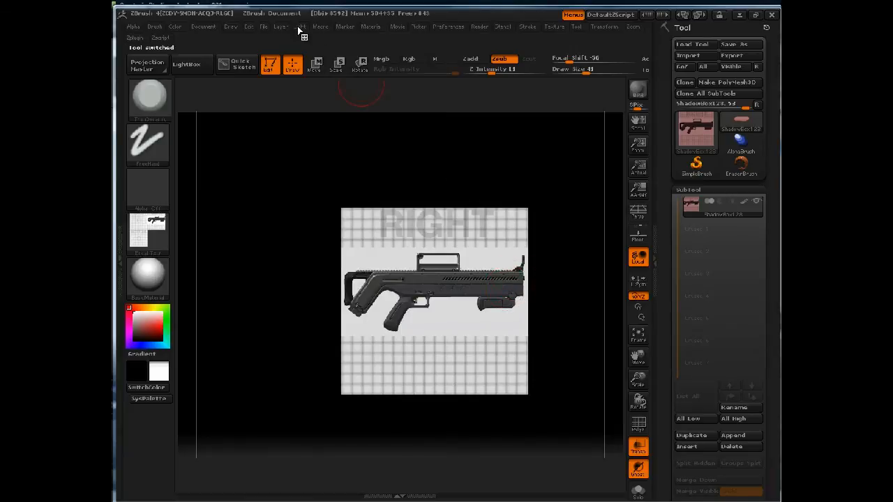
pyautogui.click(264, 27)
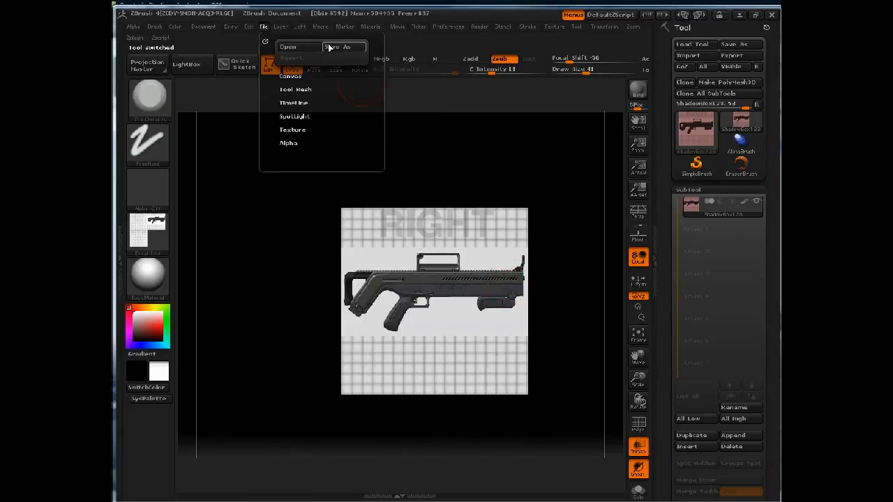
# - Save the project into a new folder inside shadowbox with the file name gun
pyautogui.click(343, 48)
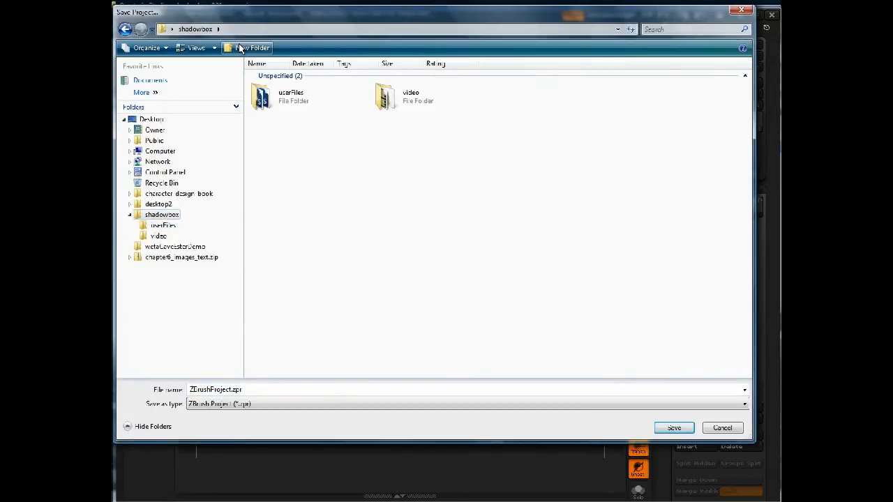
pyautogui.click(254, 48)
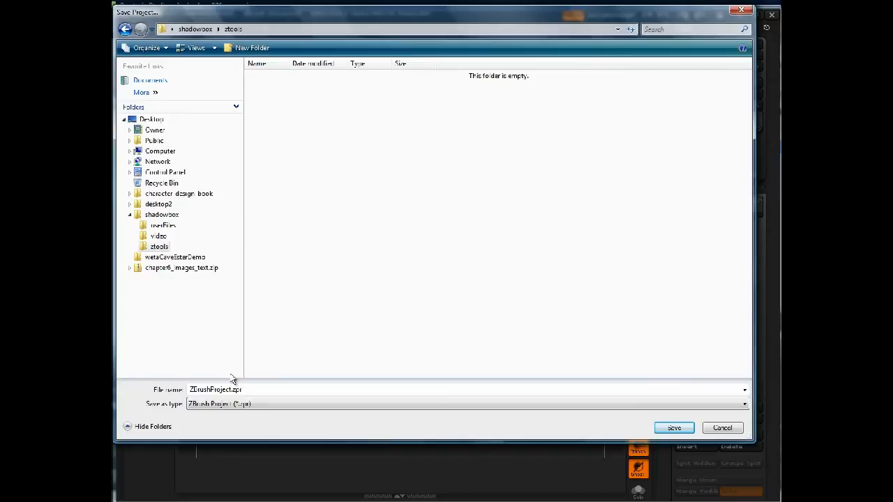
pyautogui.write('gun')
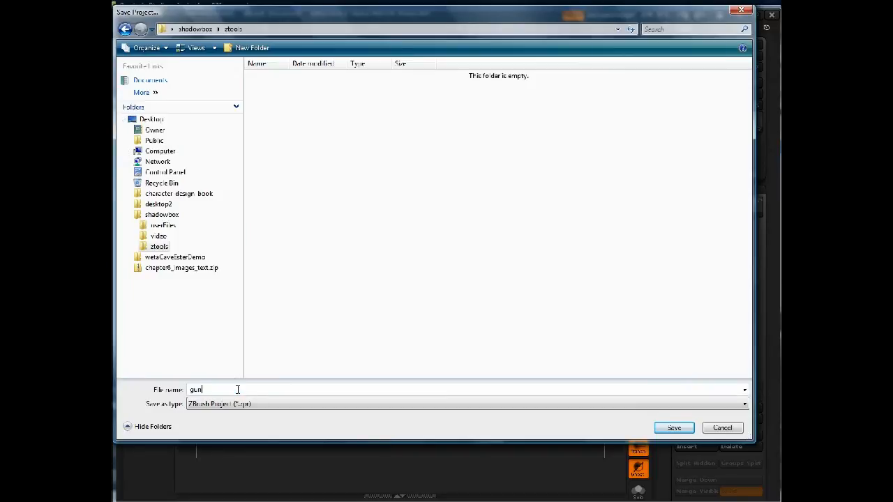